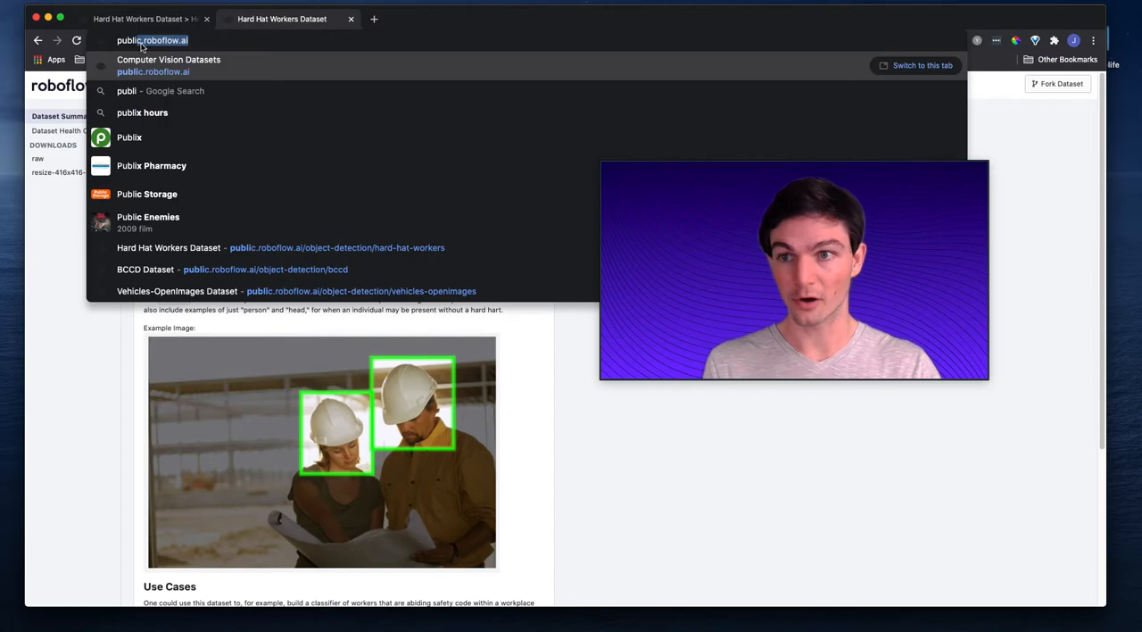
Step: Load the Roboflow public datasets listing at public.roboflow.ai
{"action": "left_click", "coordinate": [167, 61]}
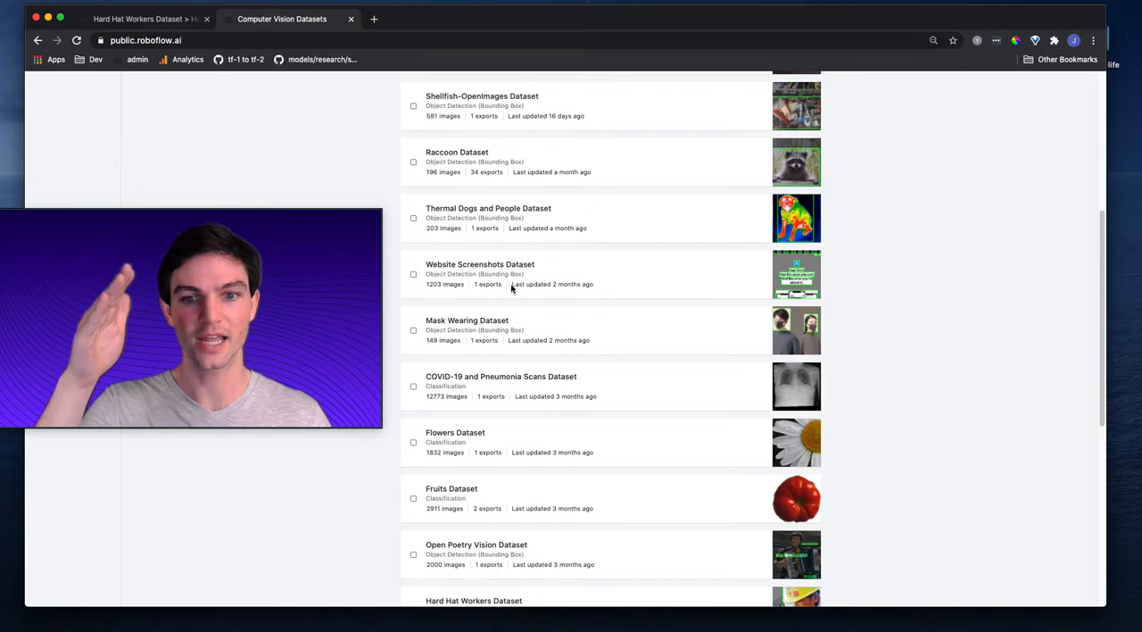
{"action": "left_click", "coordinate": [142, 18]}
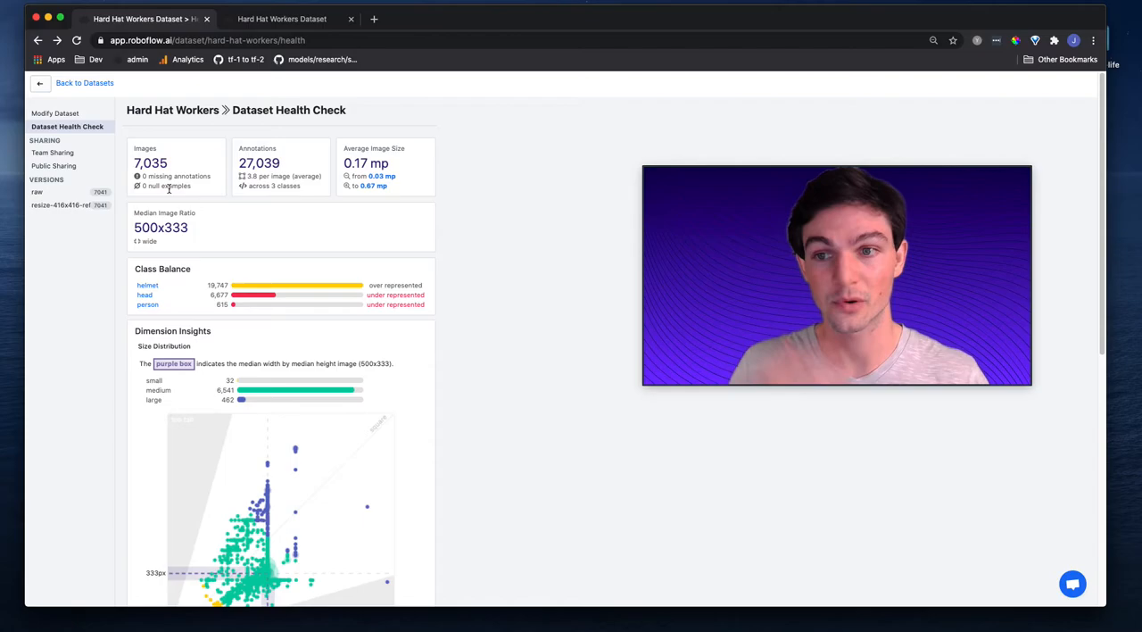
Step: Open the Hard Hat Workers dataset health check with 7,035 images and 27,039 annotations
{"action": "double_click", "coordinate": [259, 163]}
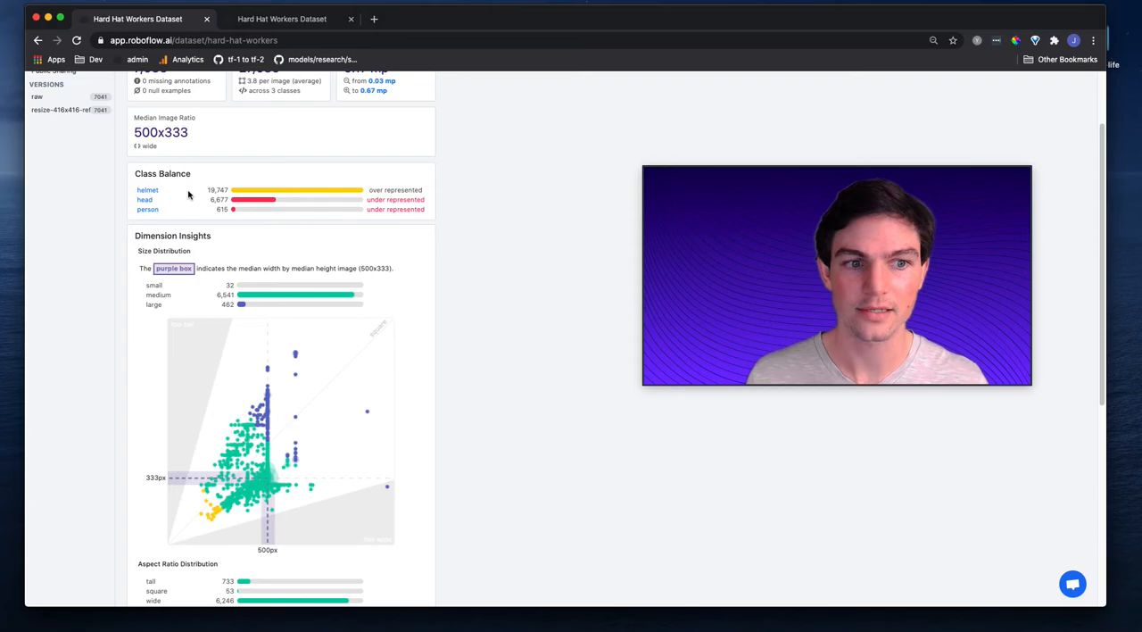
{"action": "scroll", "scroll_direction": "down", "scroll_amount": 3}
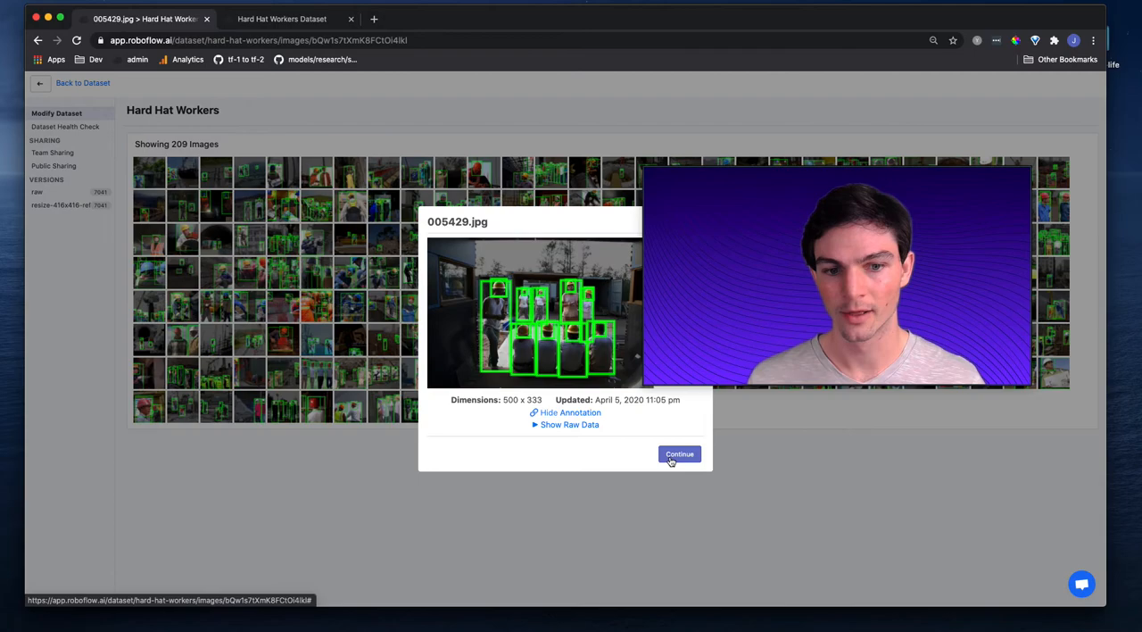
Step: Close the annotated image preview and return to the size distribution insights
{"action": "left_click", "coordinate": [678, 453]}
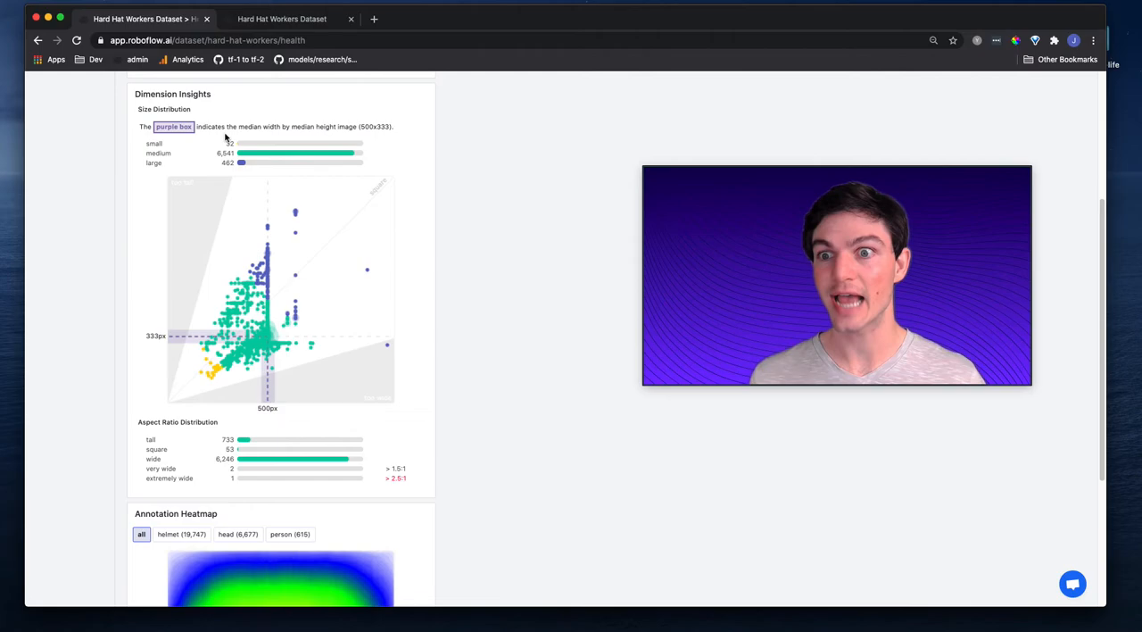
{"action": "mouse_move", "coordinate": [250, 255]}
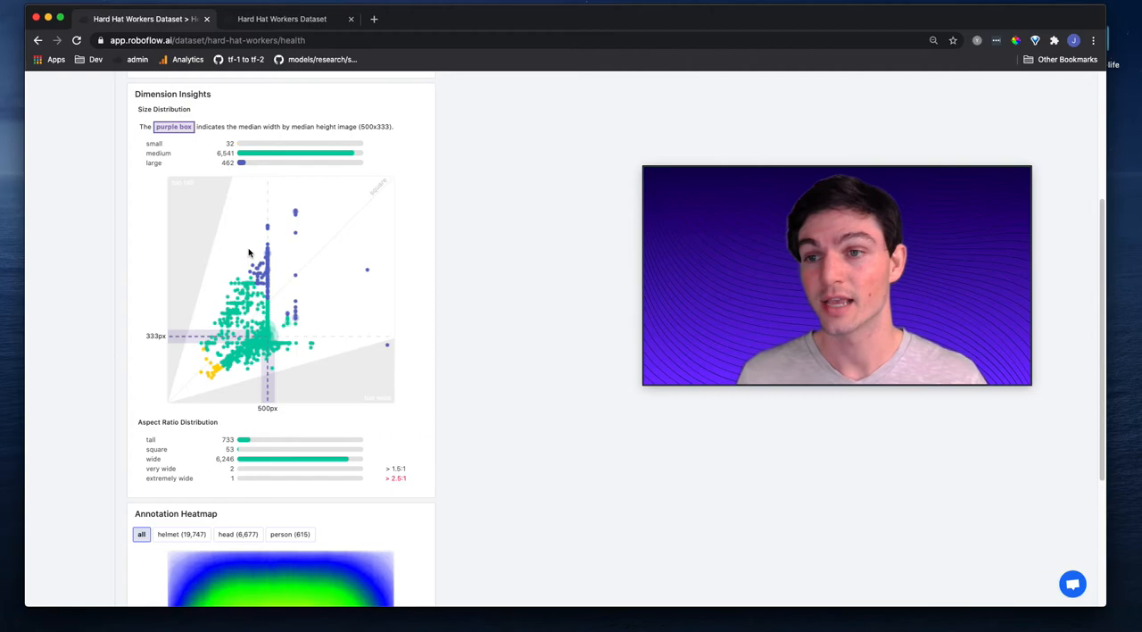
{"action": "scroll", "scroll_direction": "down", "scroll_amount": 3}
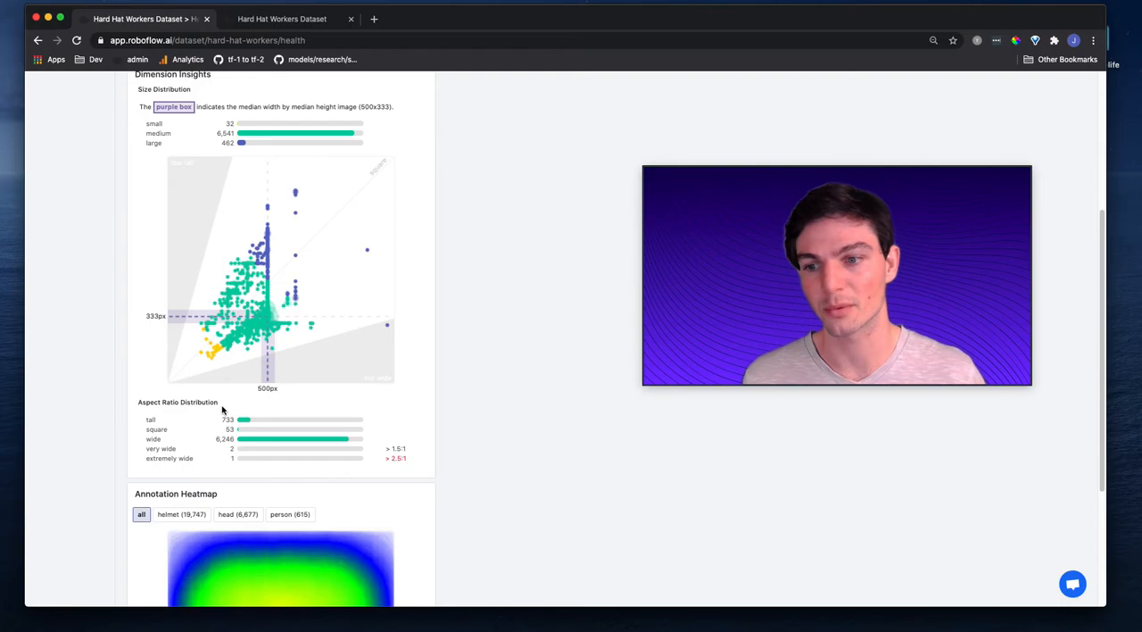
{"action": "scroll", "scroll_direction": "down", "scroll_amount": 3}
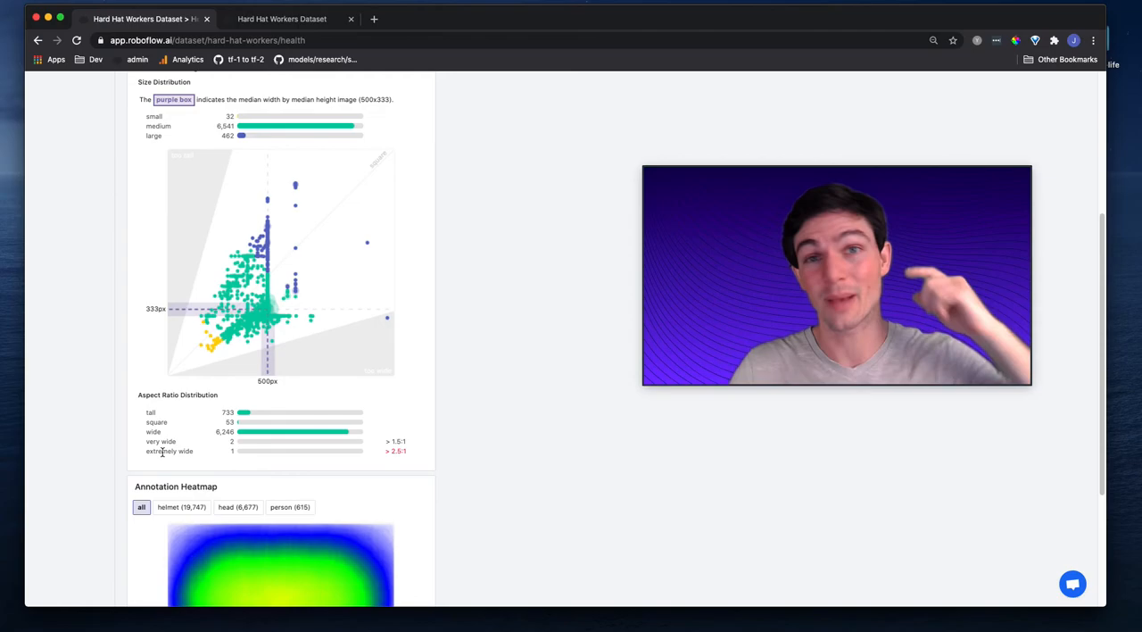
{"action": "scroll", "scroll_direction": "down", "scroll_amount": 3}
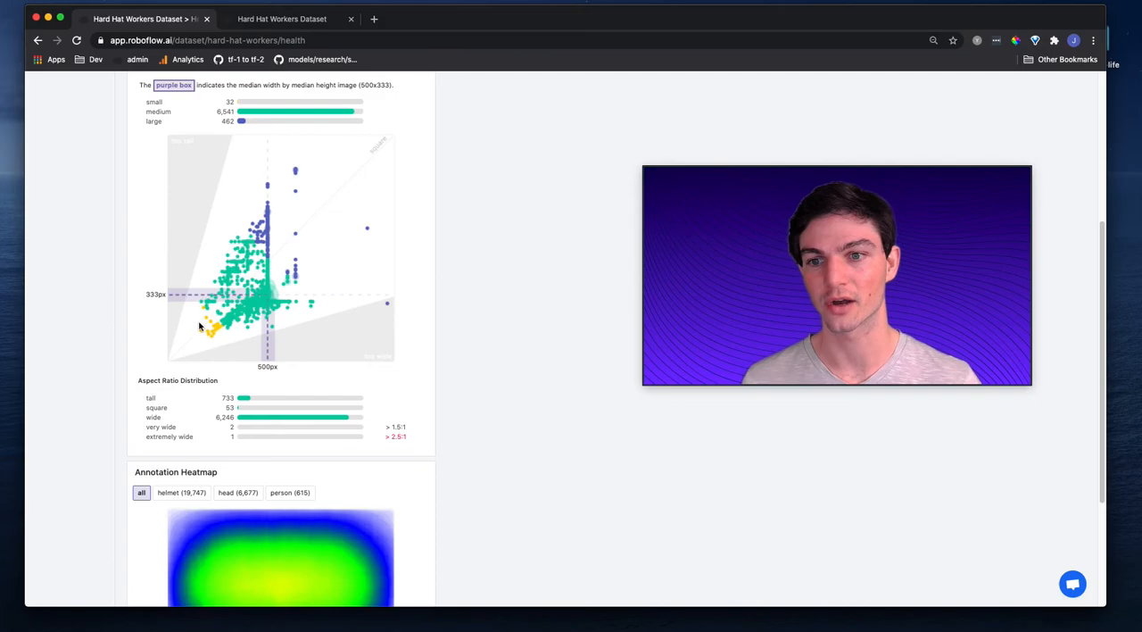
{"action": "scroll", "scroll_direction": "down", "scroll_amount": 3}
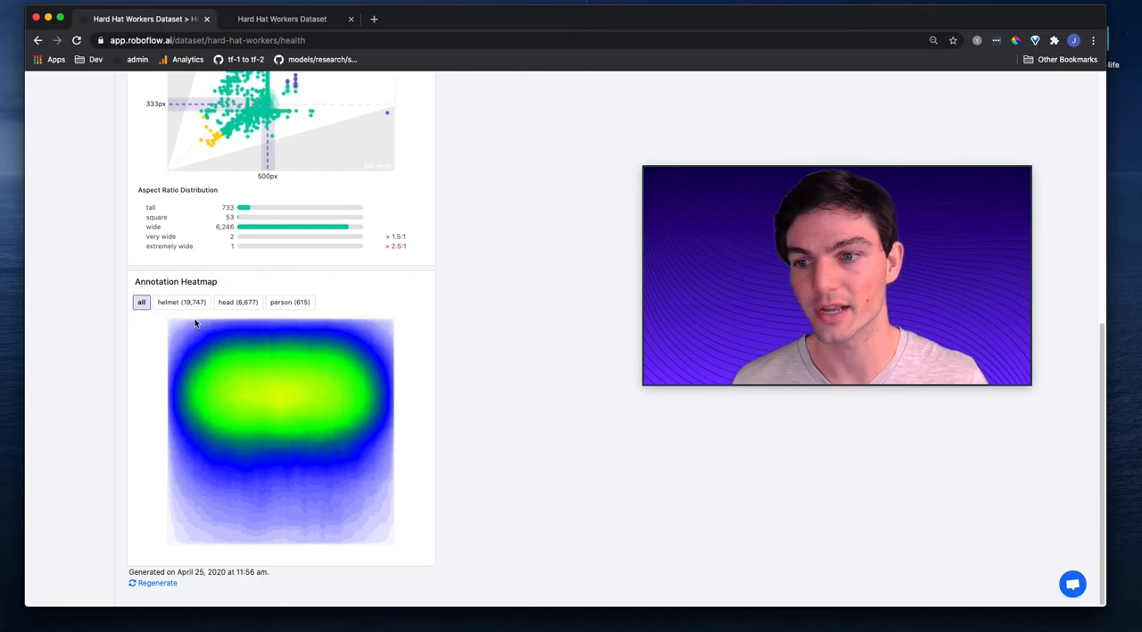
Step: Show the annotation heatmap for the head class, then for the person class
{"action": "left_click", "coordinate": [238, 302]}
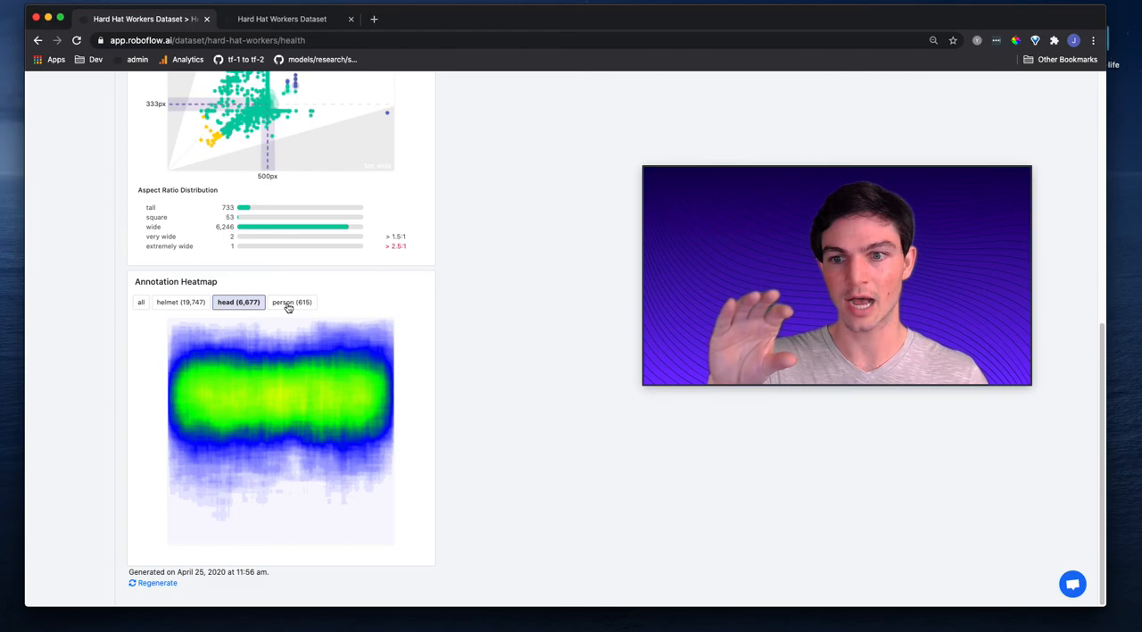
{"action": "left_click", "coordinate": [289, 302]}
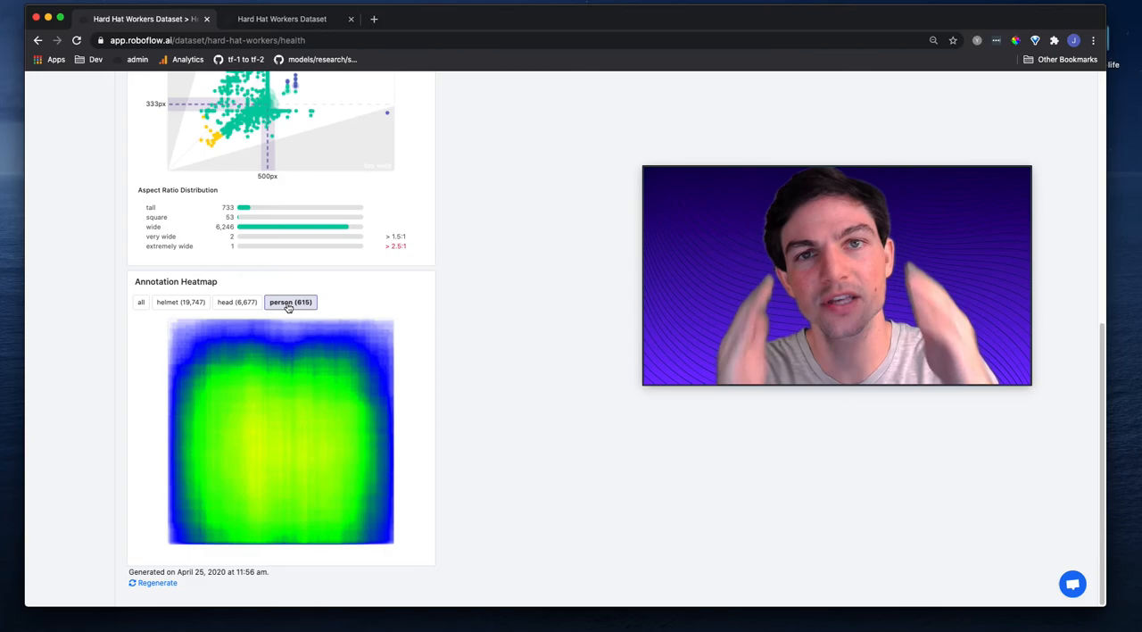